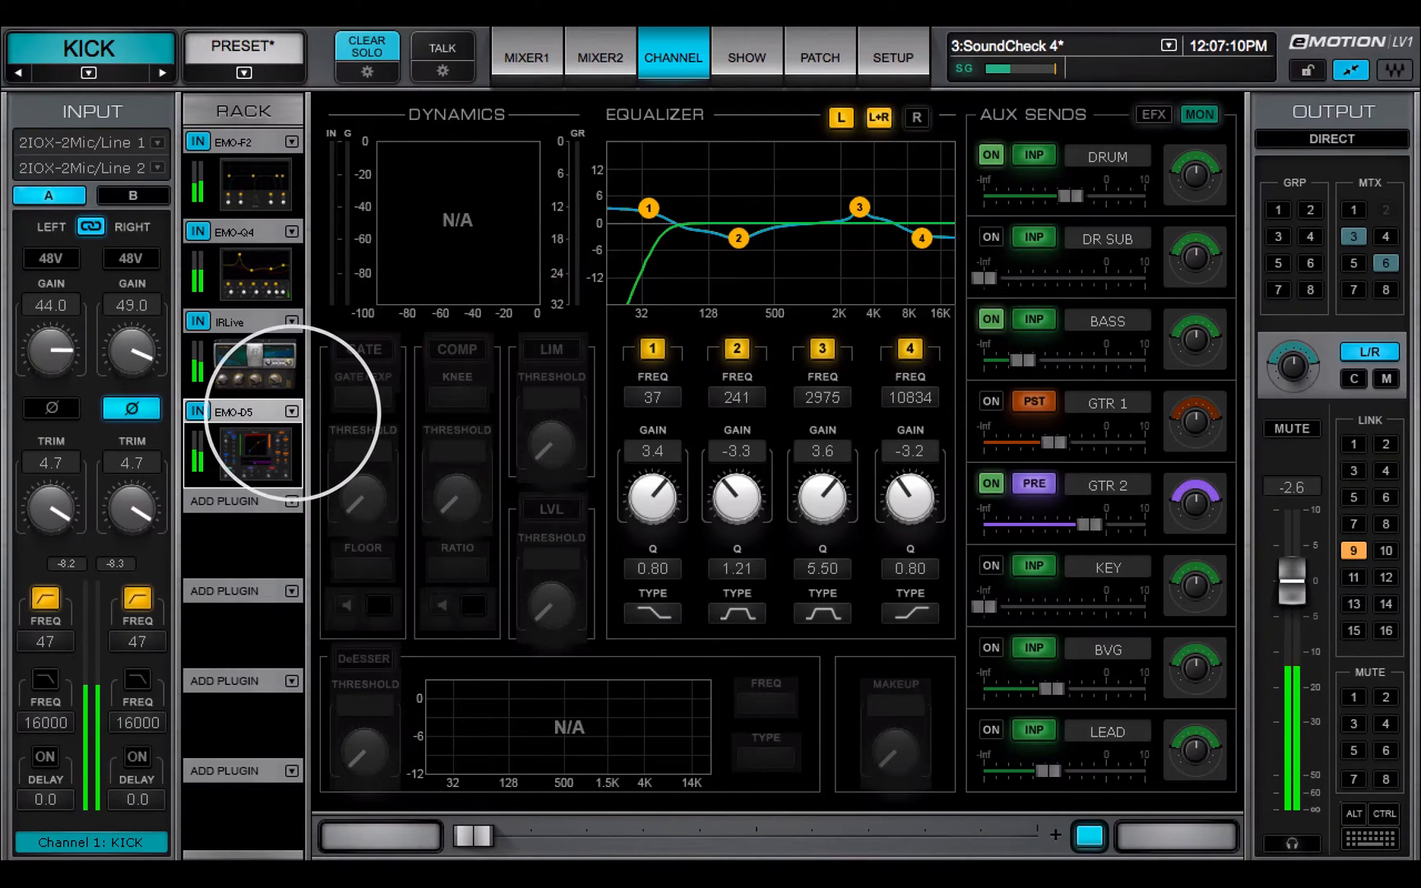
- Assign the rack's EMO-D5 plugin as the KICK channel's dynamics processor
right_click(257, 453)
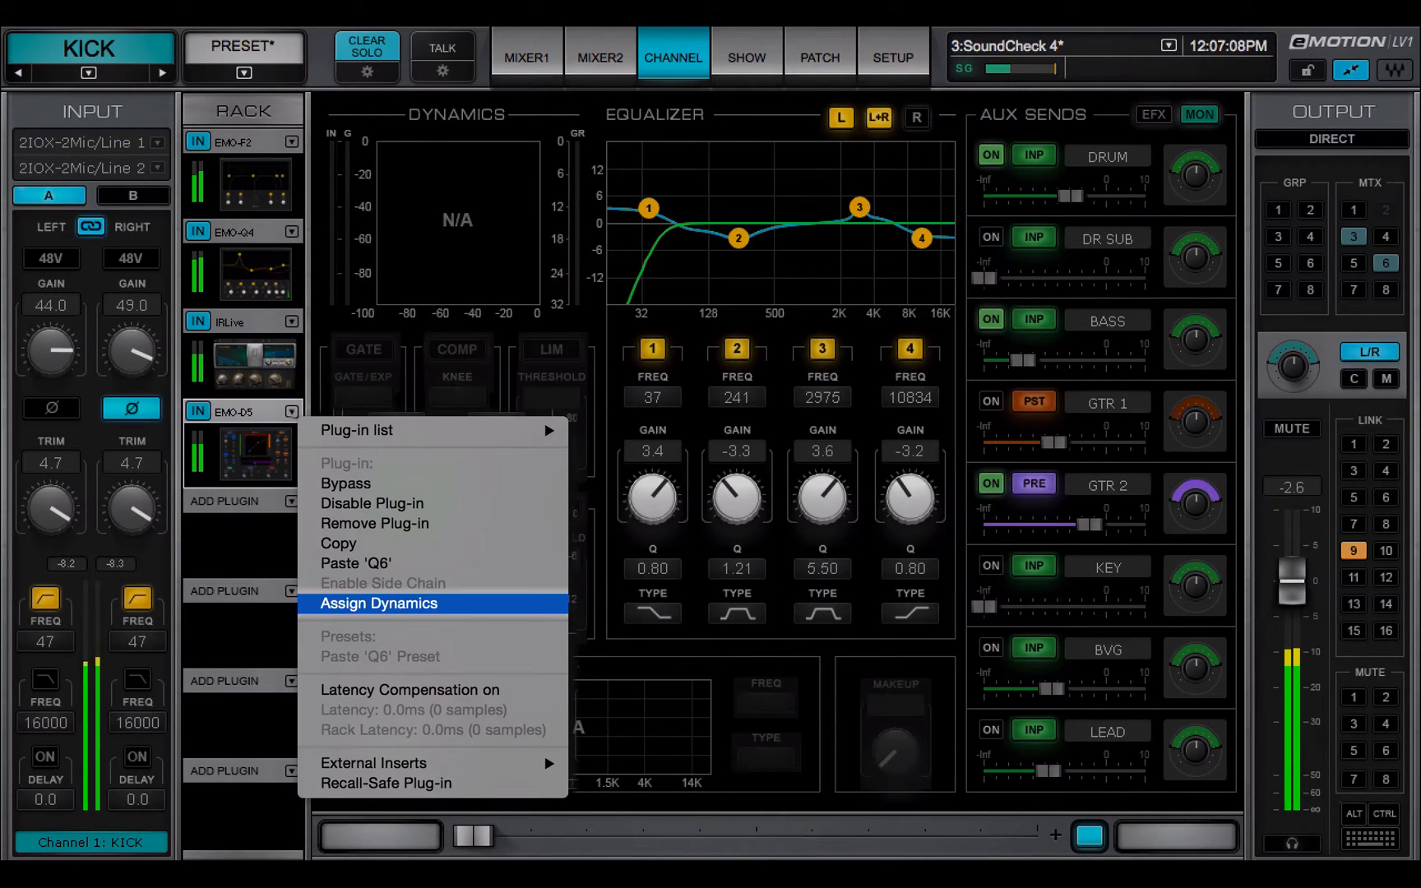
click(380, 602)
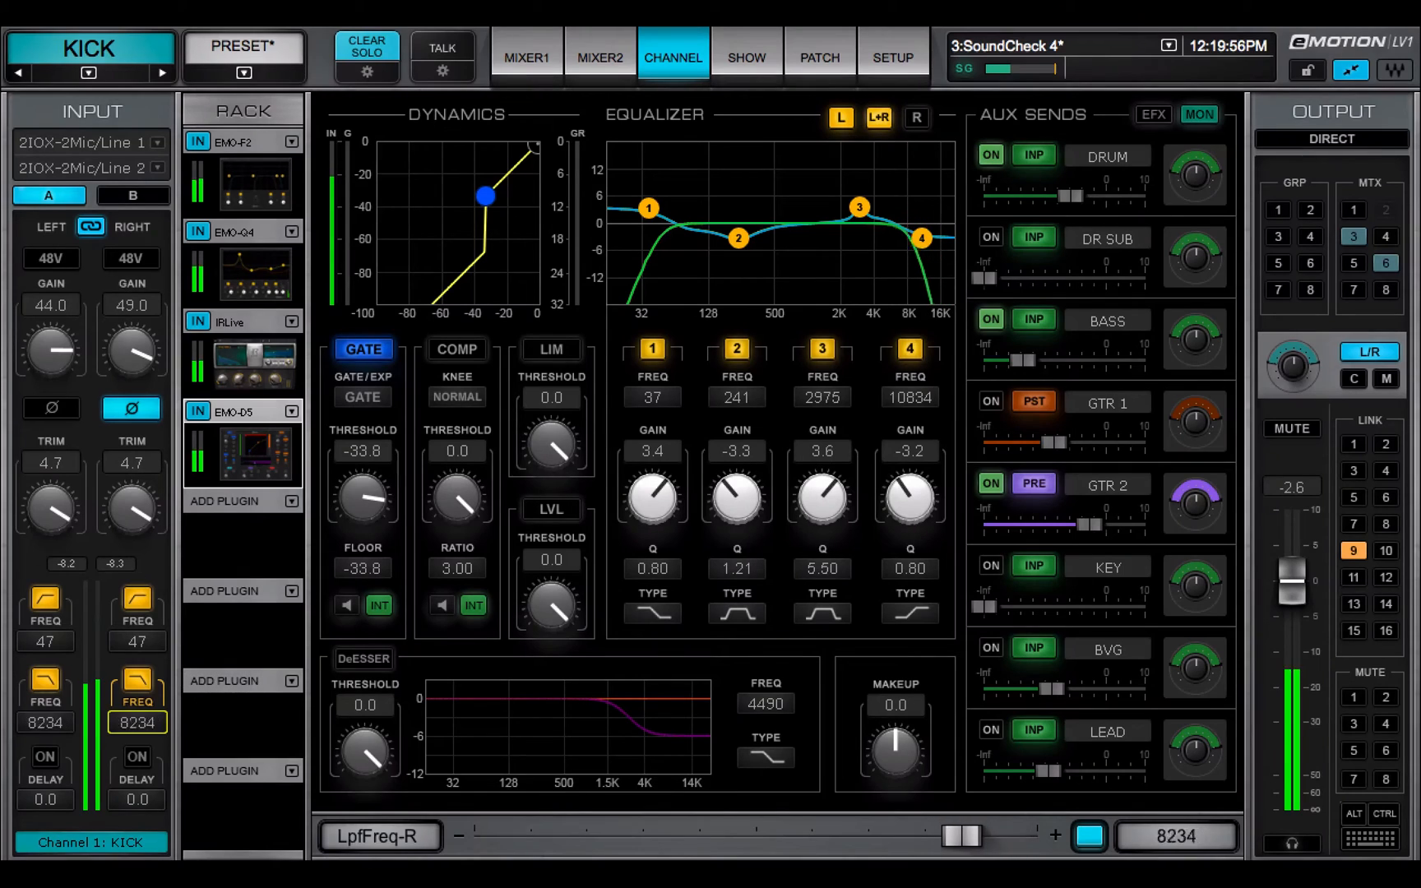
- Nudge KICK EQ band 1 gain up, set the gate to EXP, and show the dynamics overview
drag(652, 492, 652, 471)
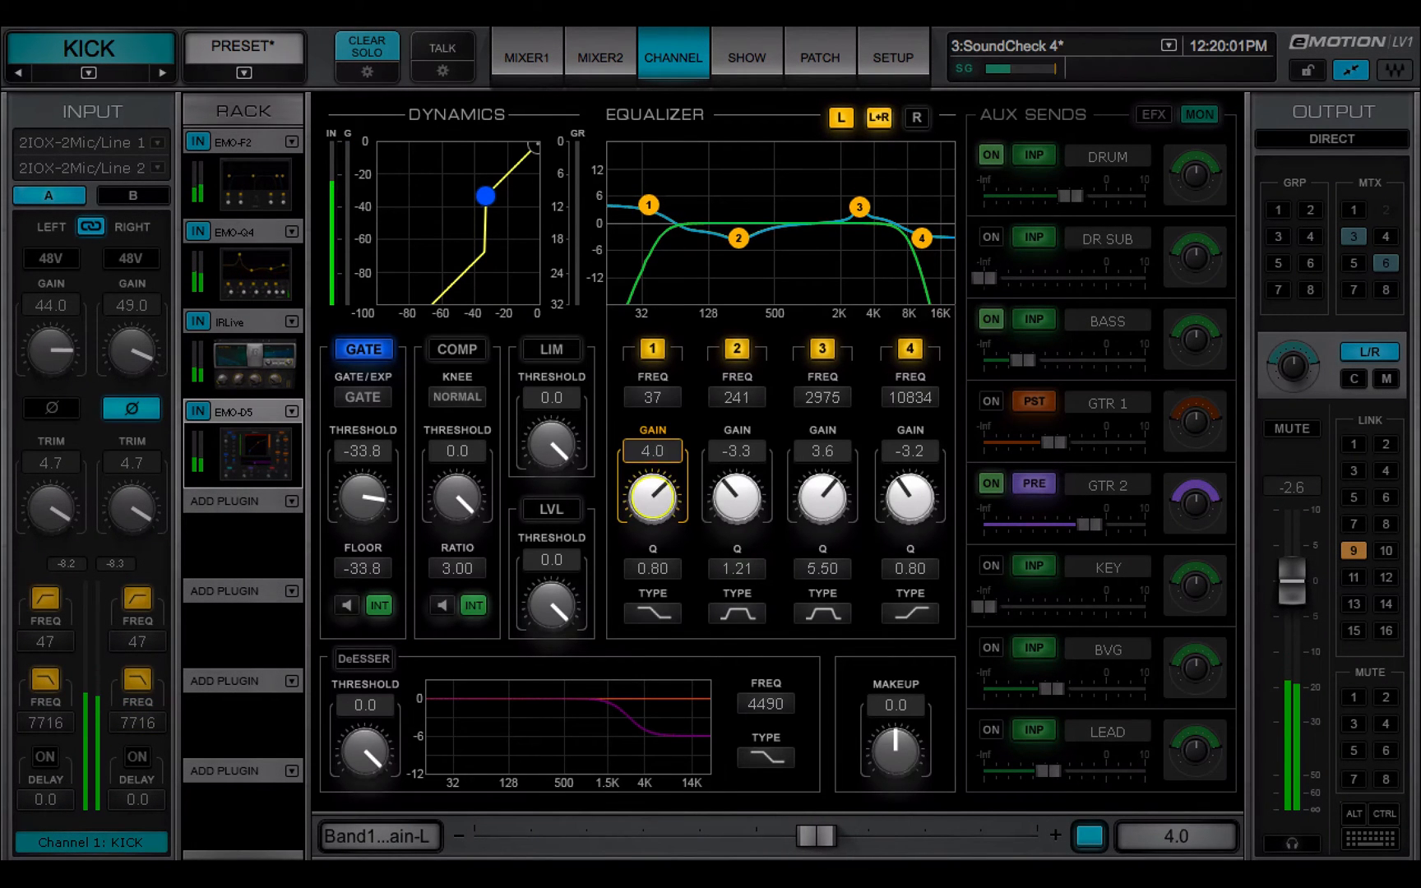
click(361, 397)
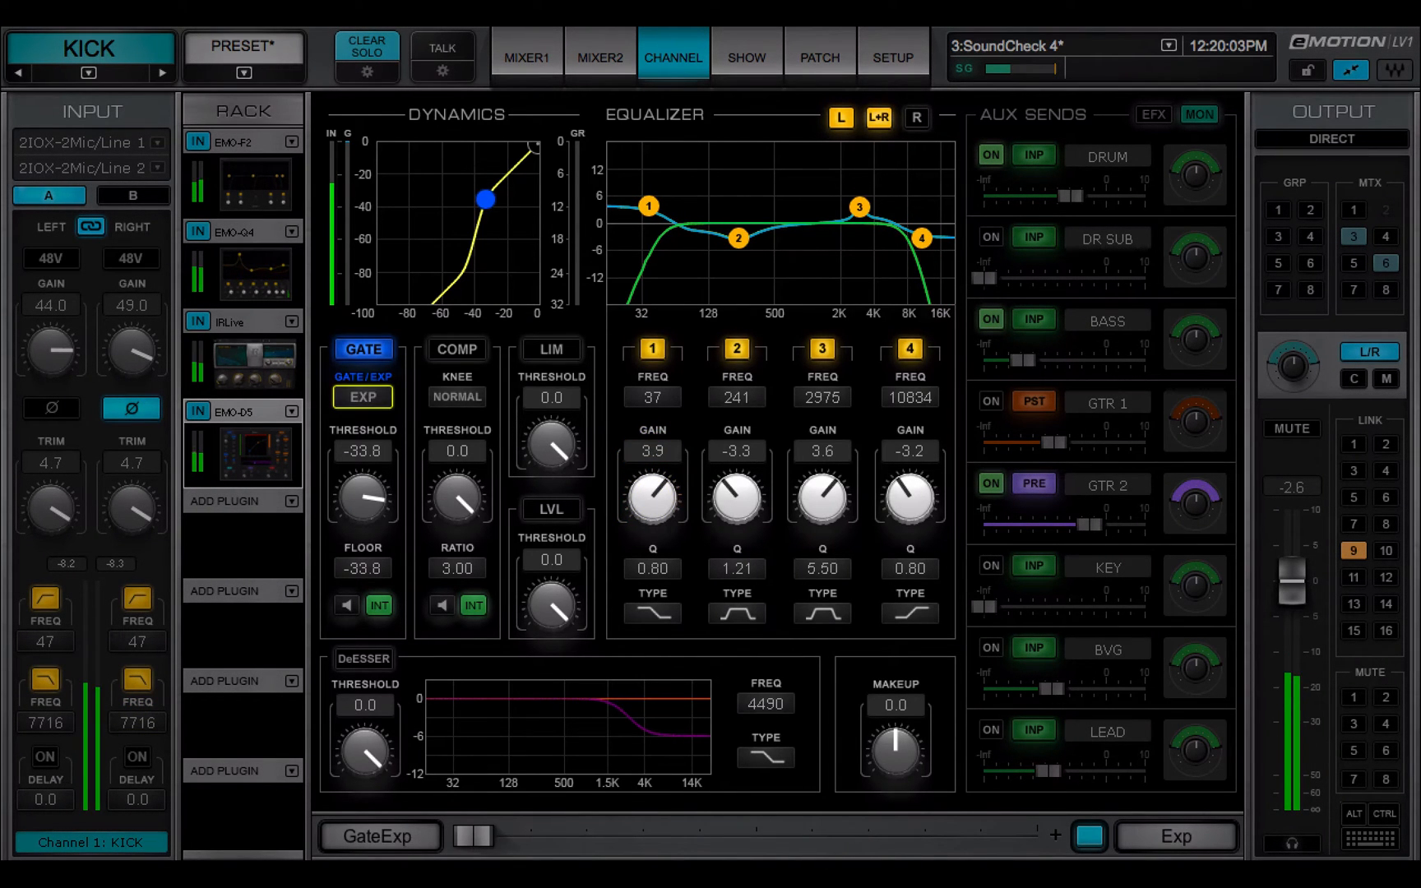
click(525, 57)
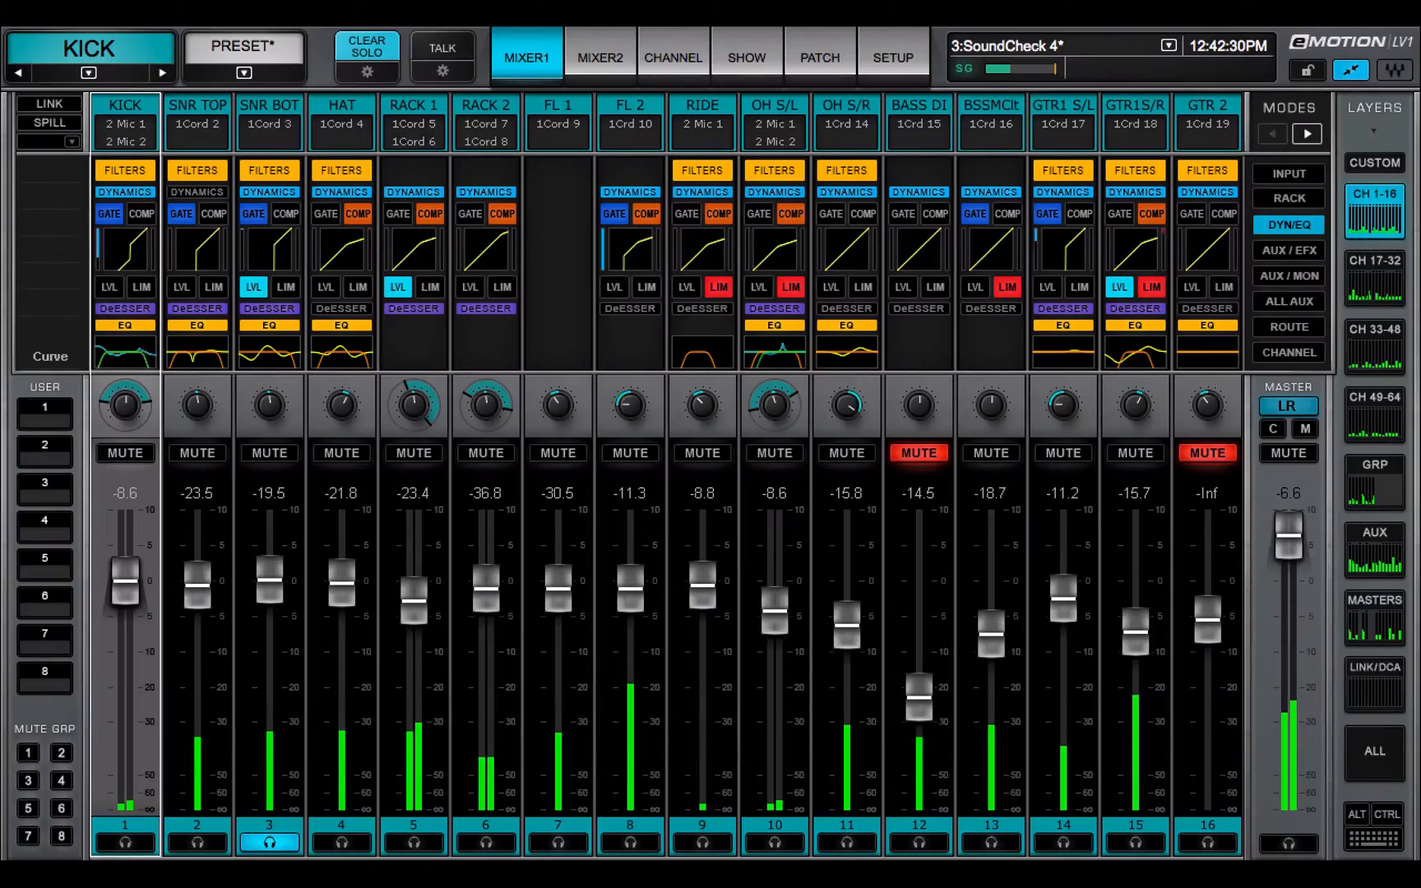
- Open the KICK CHANNEL page showing its gate, compressor, limiter and de-esser settings
click(674, 57)
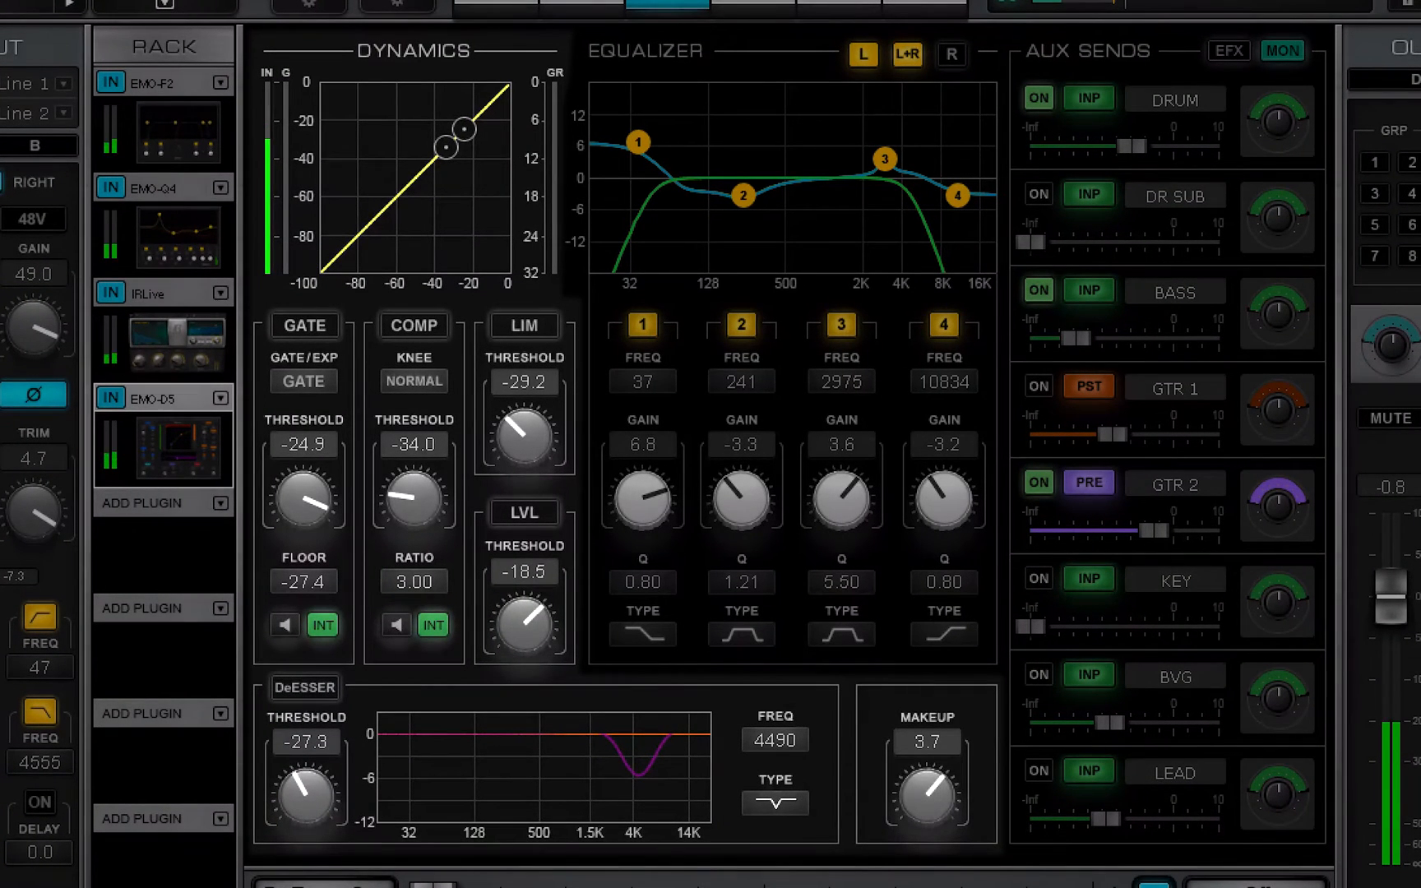
- Enable GATE, COMP, LVL, DeESSER and LIM in KICK's Dynamics section
click(304, 325)
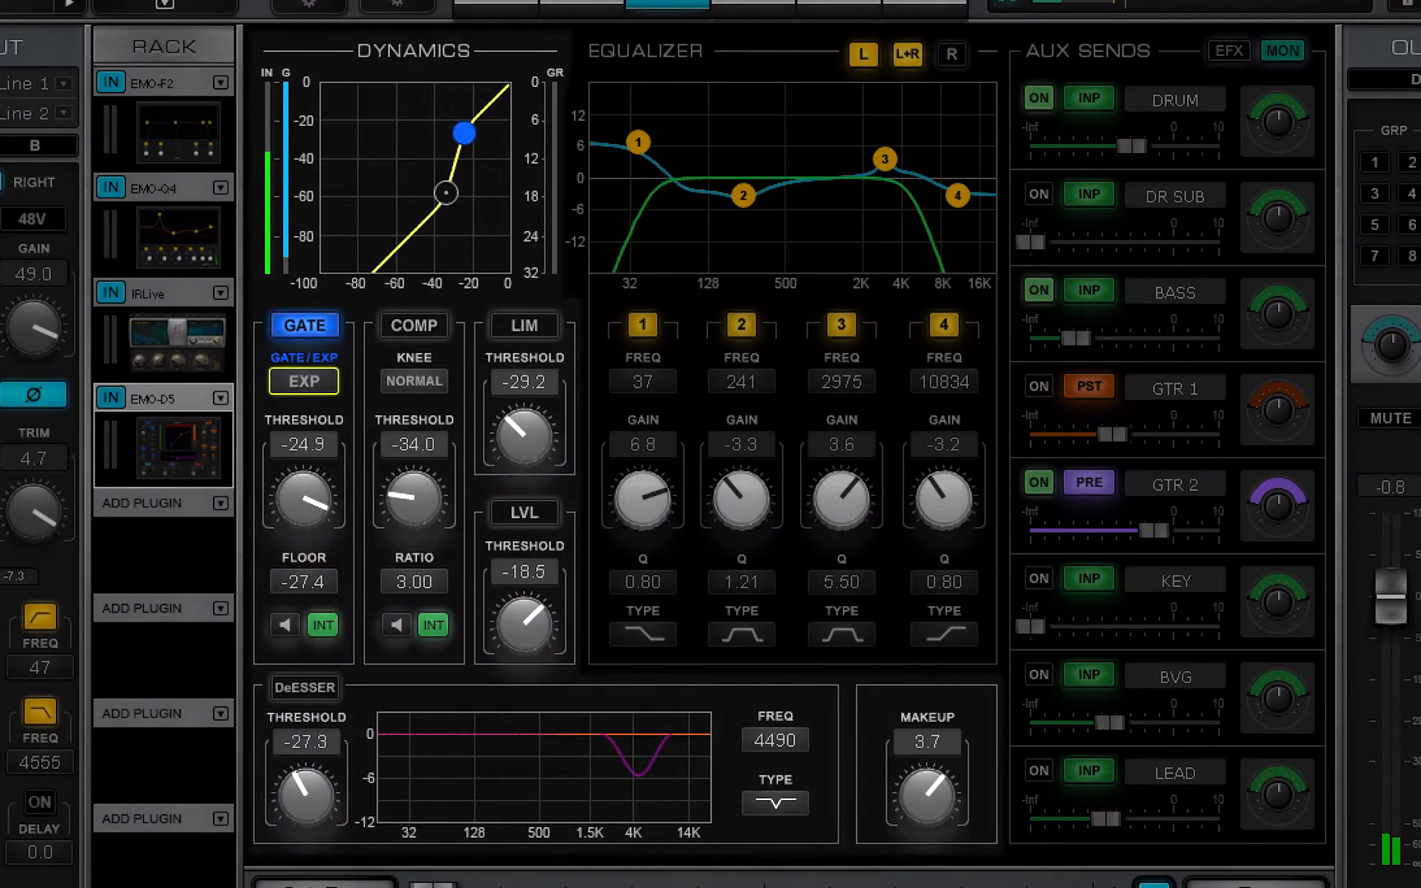
click(414, 326)
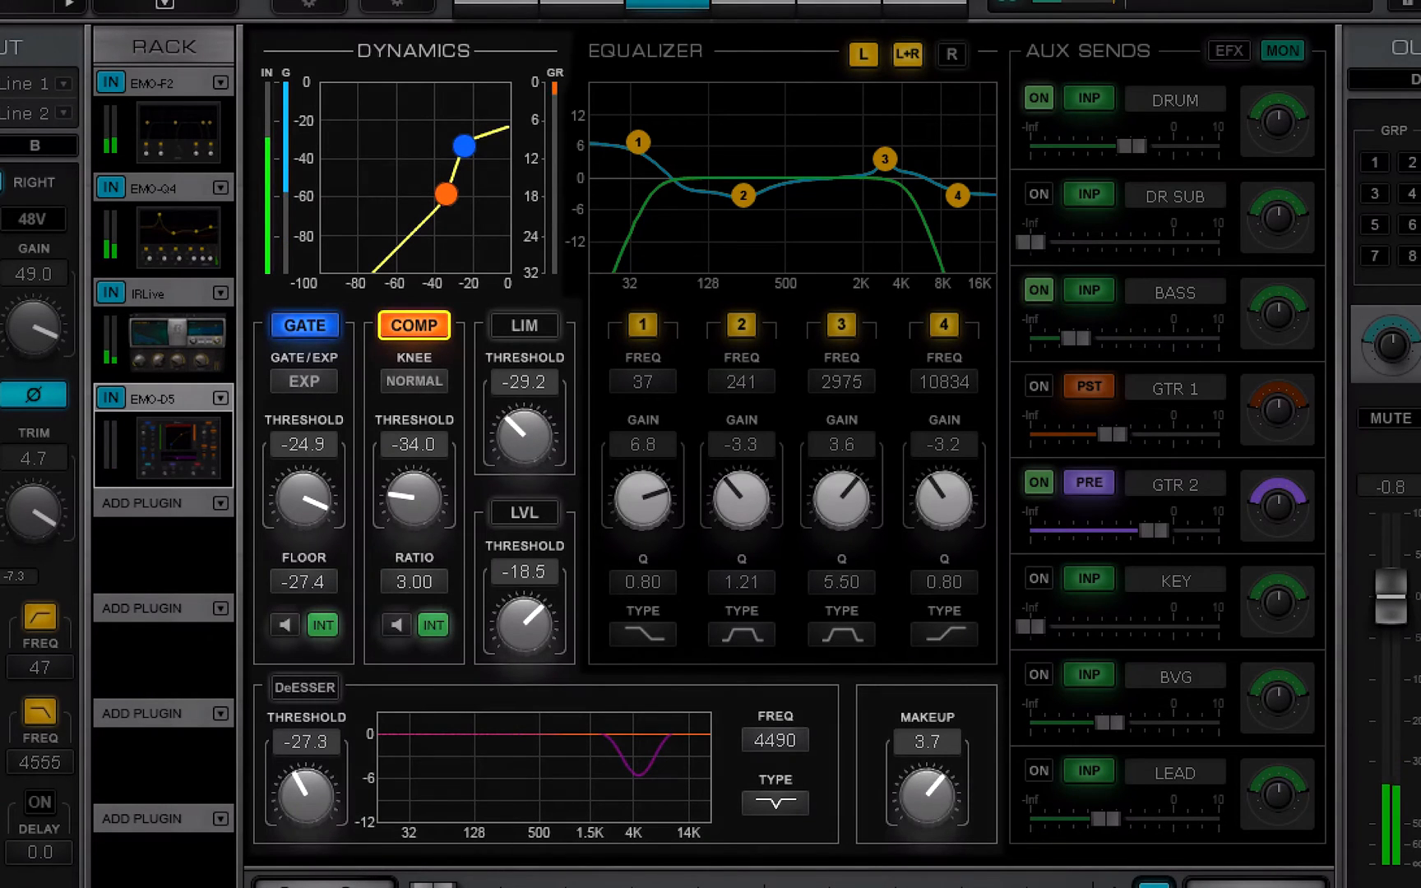
click(523, 512)
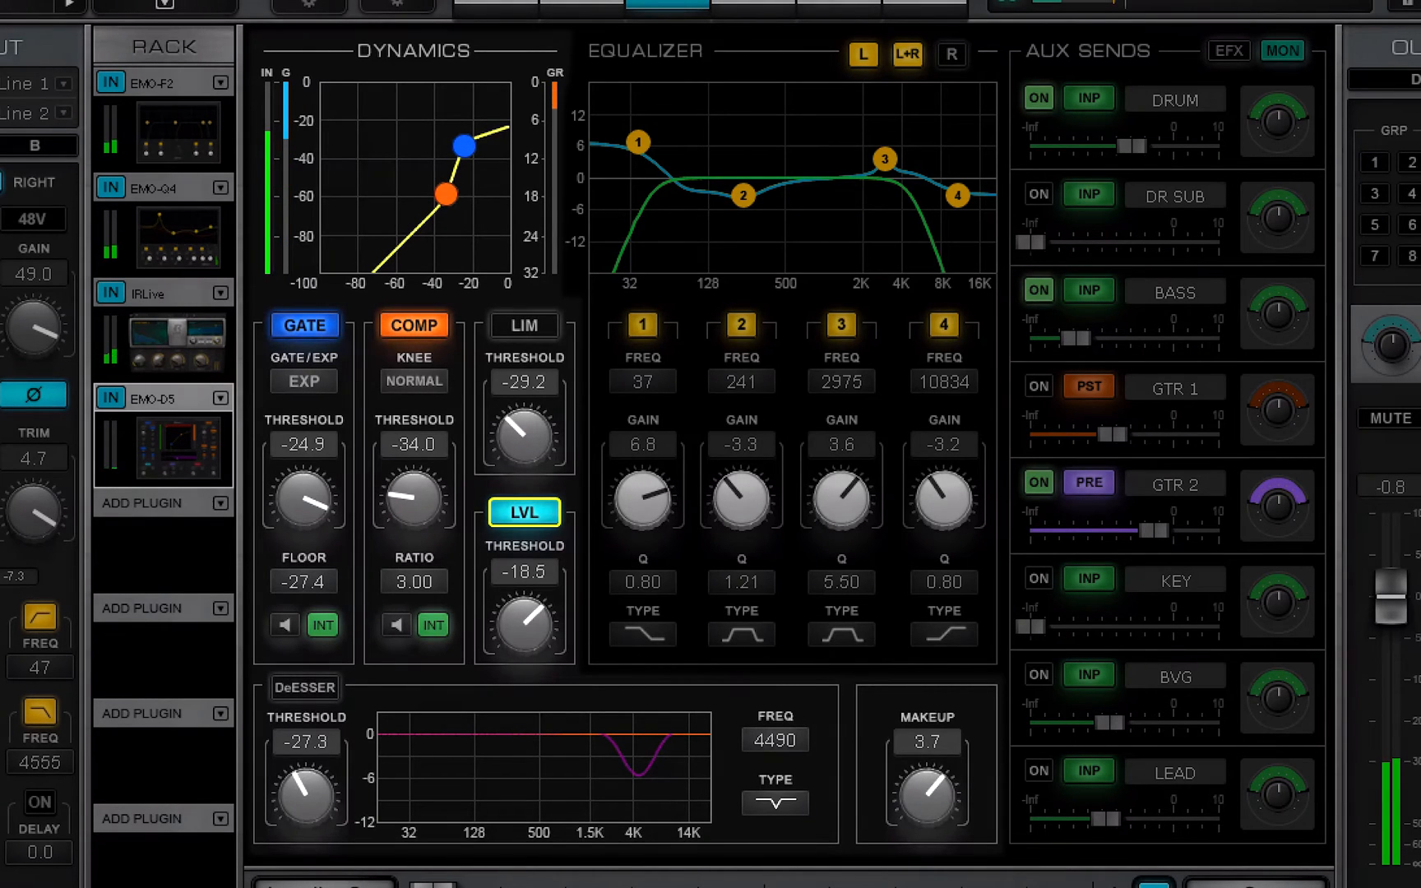
click(304, 688)
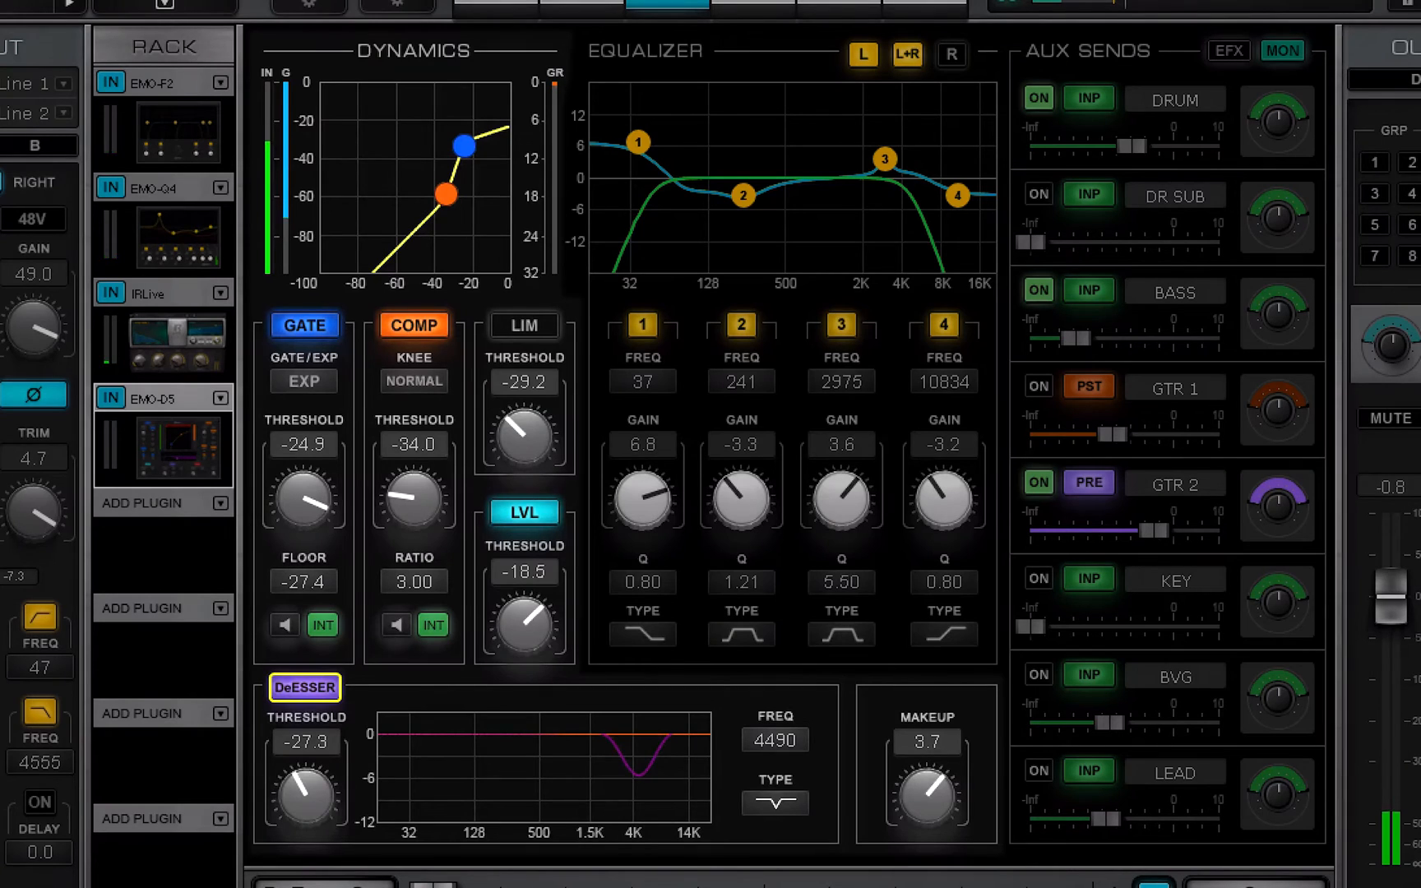
click(523, 326)
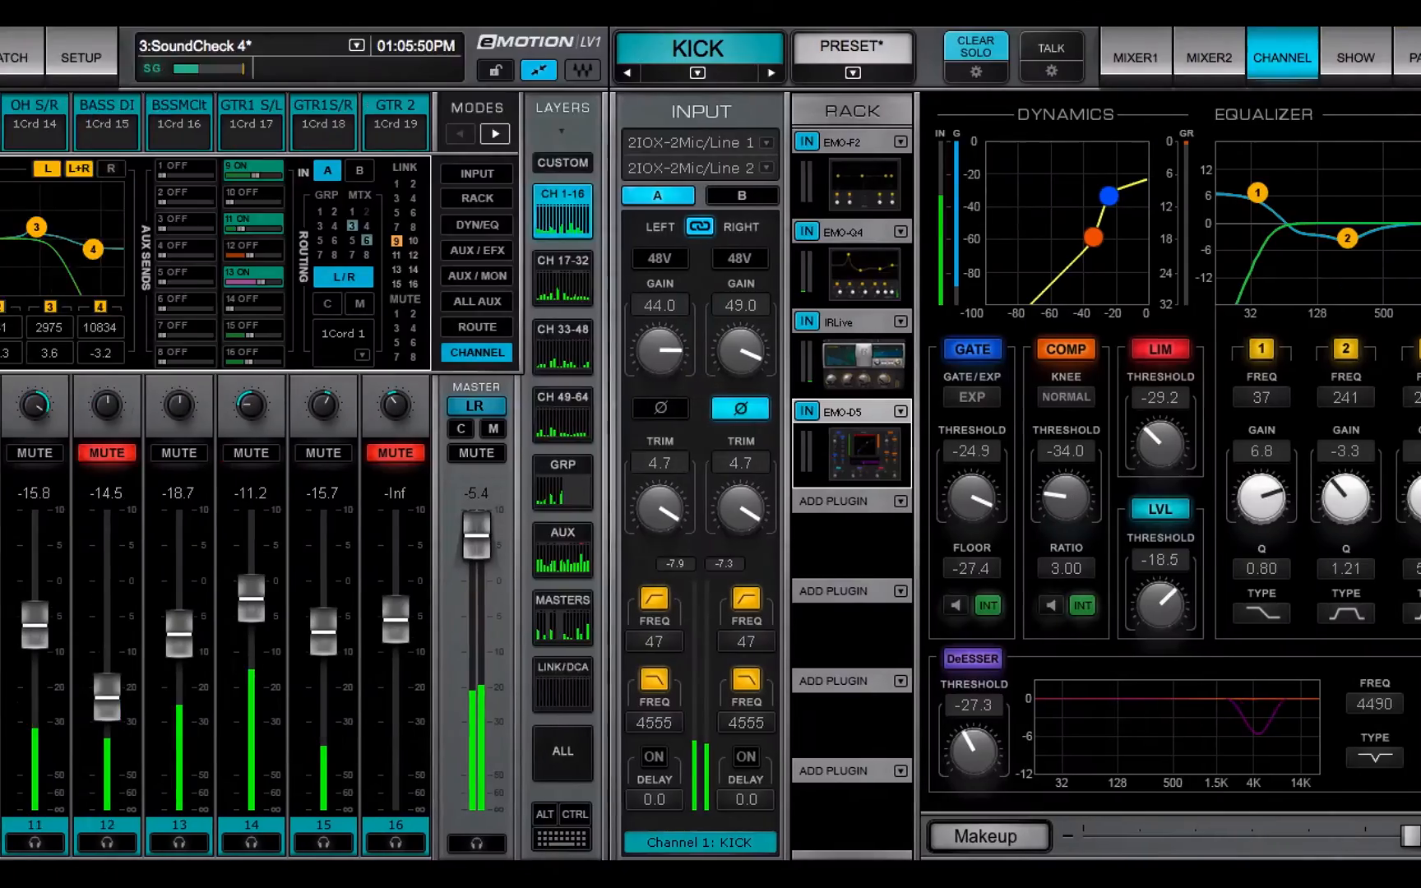
- View KICK's processing summary on MIXER1, then return to the channel page
click(1134, 56)
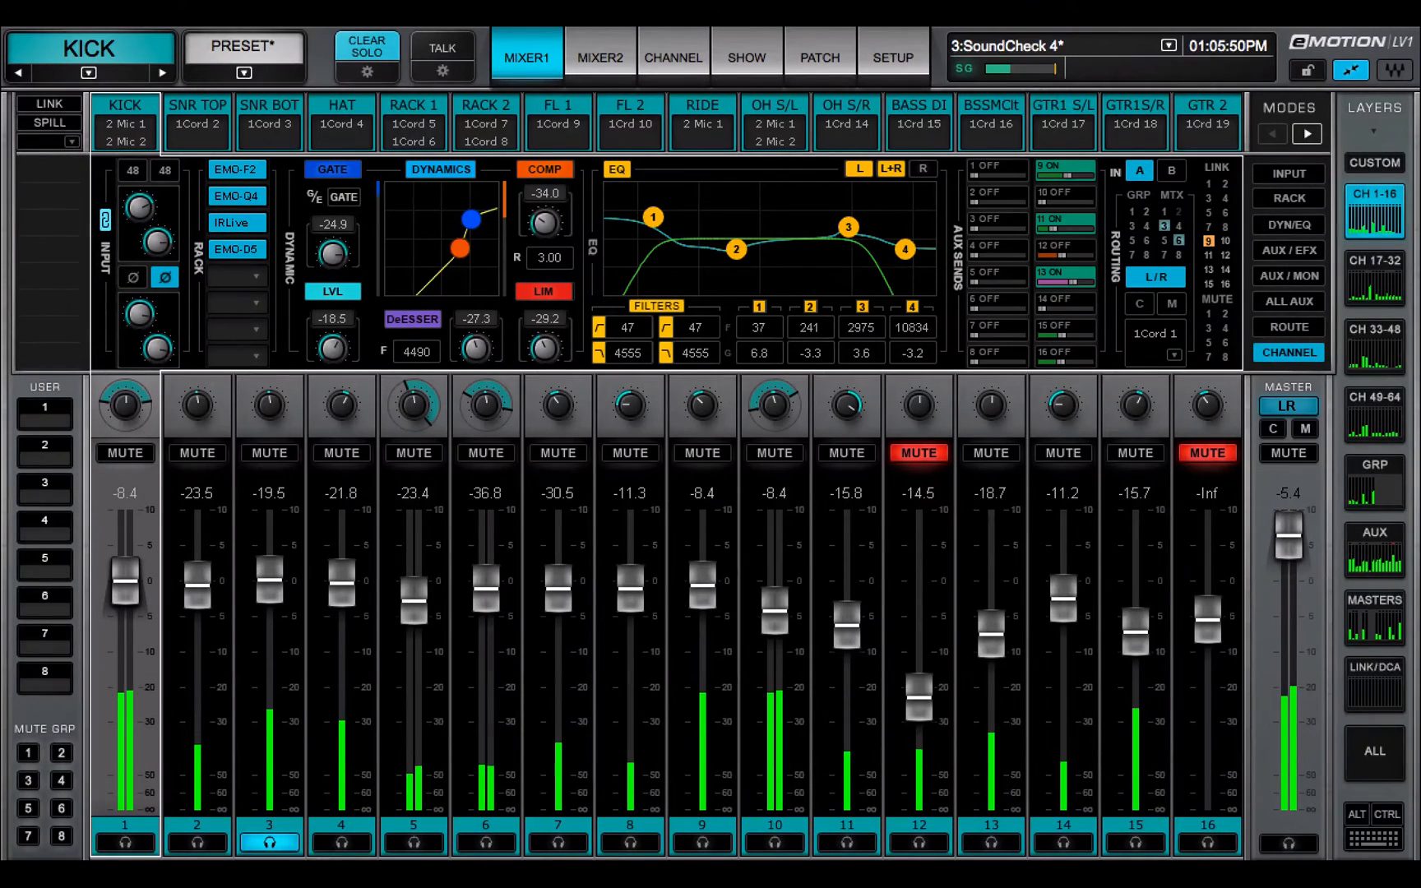
click(672, 57)
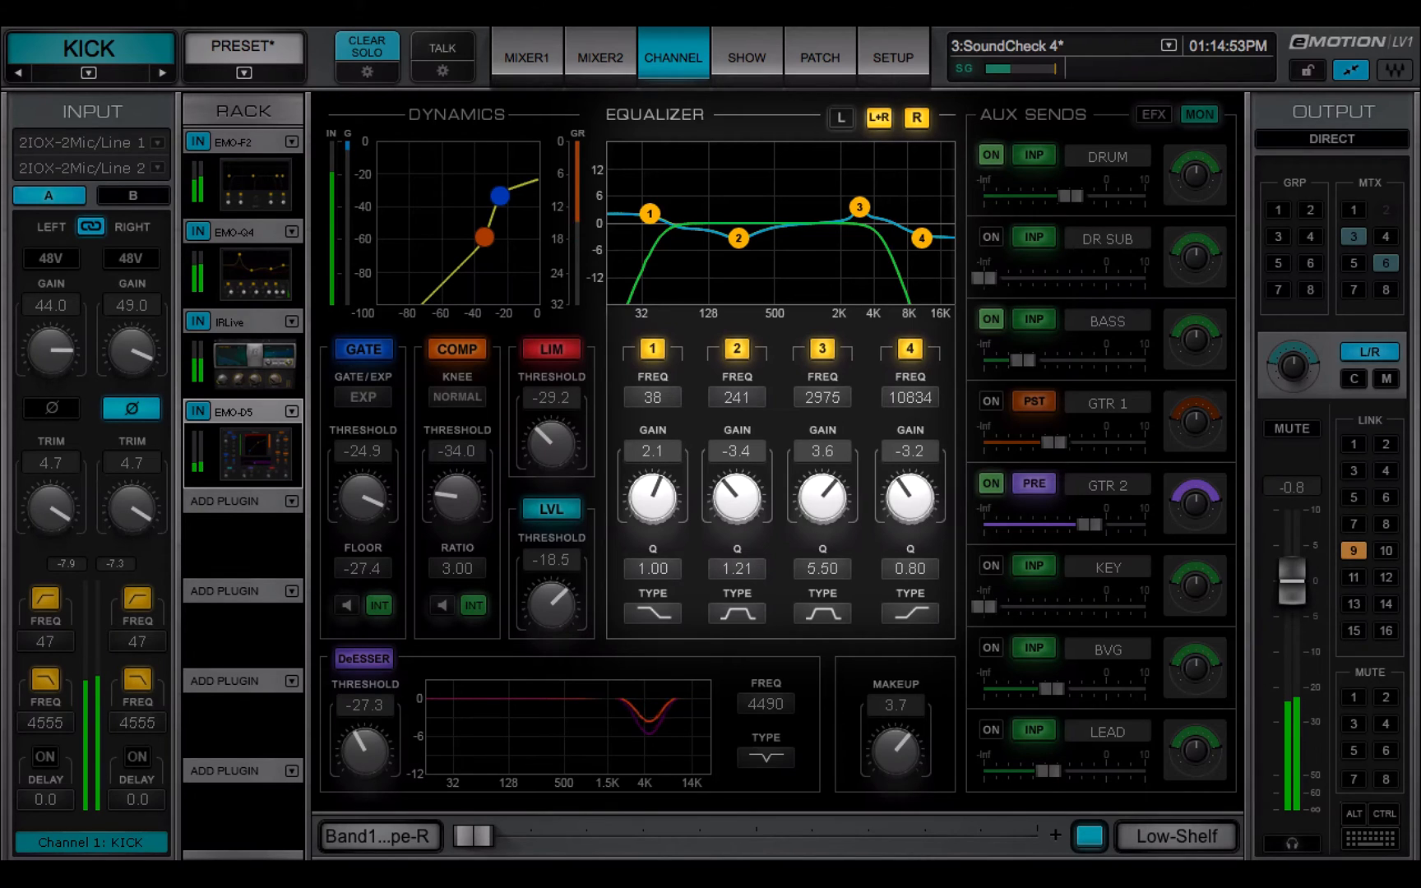
- Change KICK EQ band 1's filter type, giving 21 Hz, -4.5 gain, Q 1.43
click(650, 613)
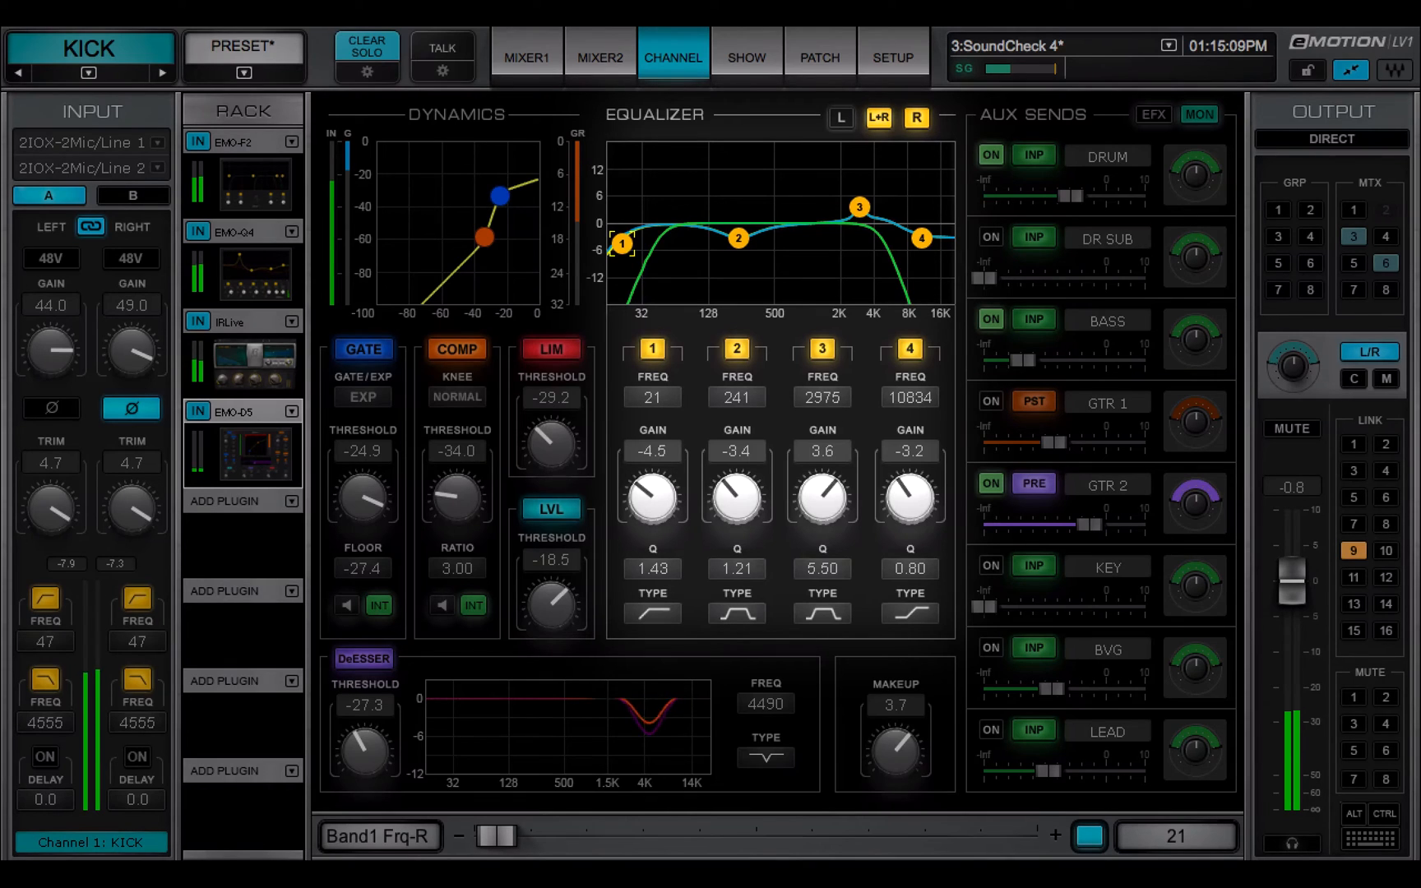
click(877, 118)
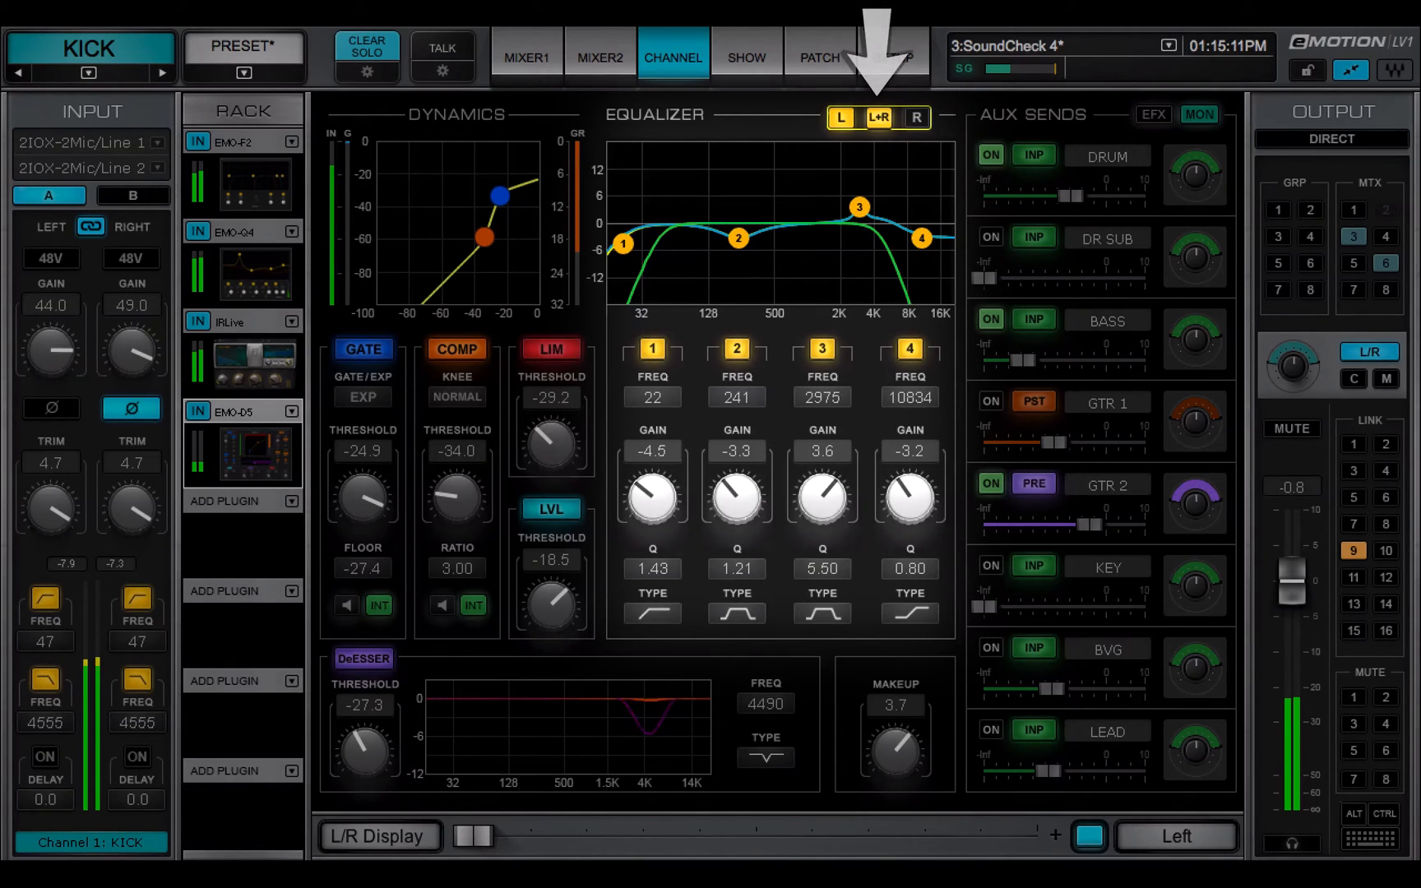
click(916, 118)
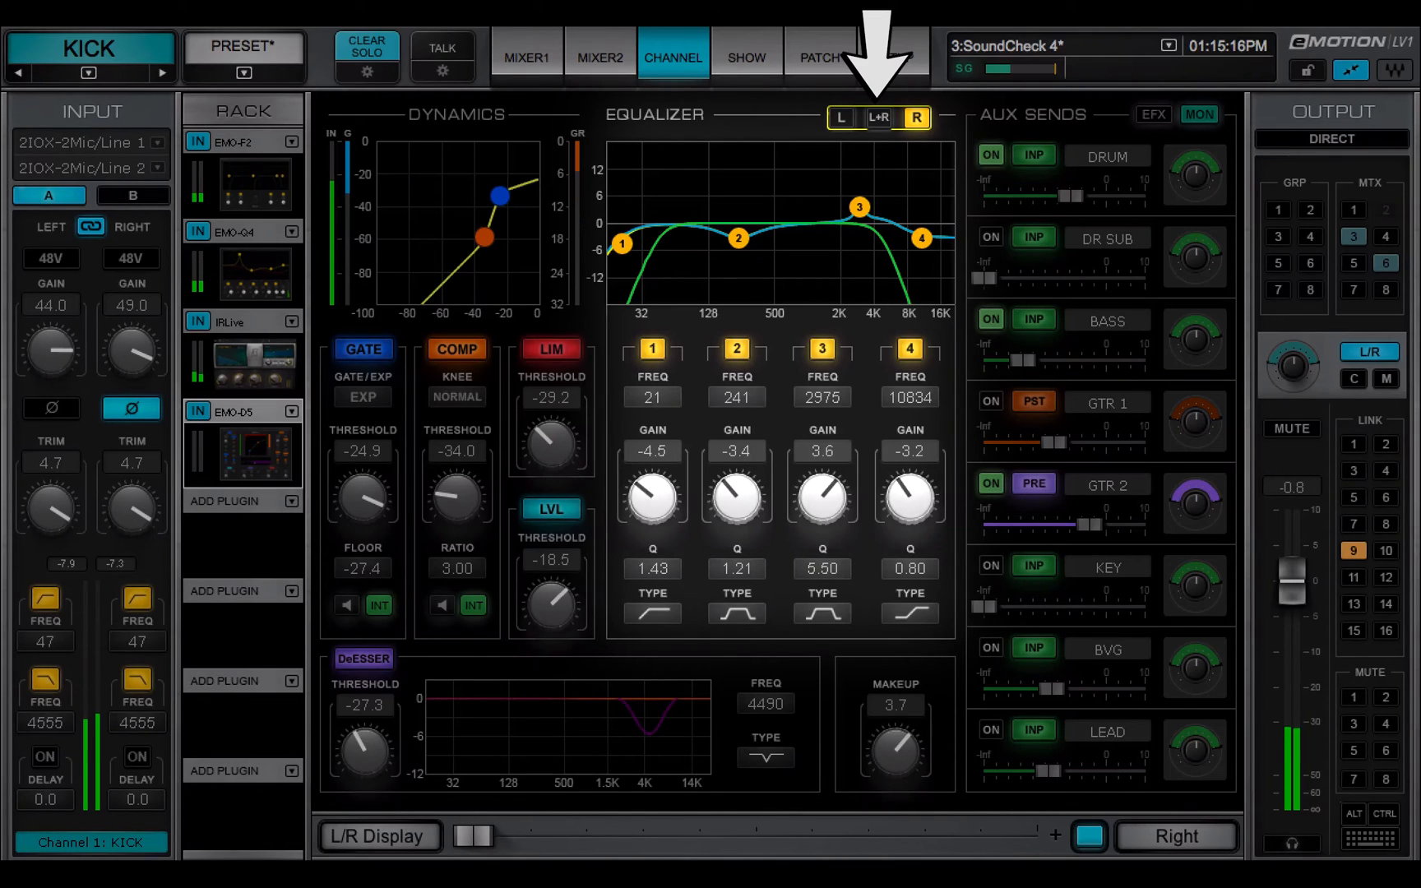
click(876, 117)
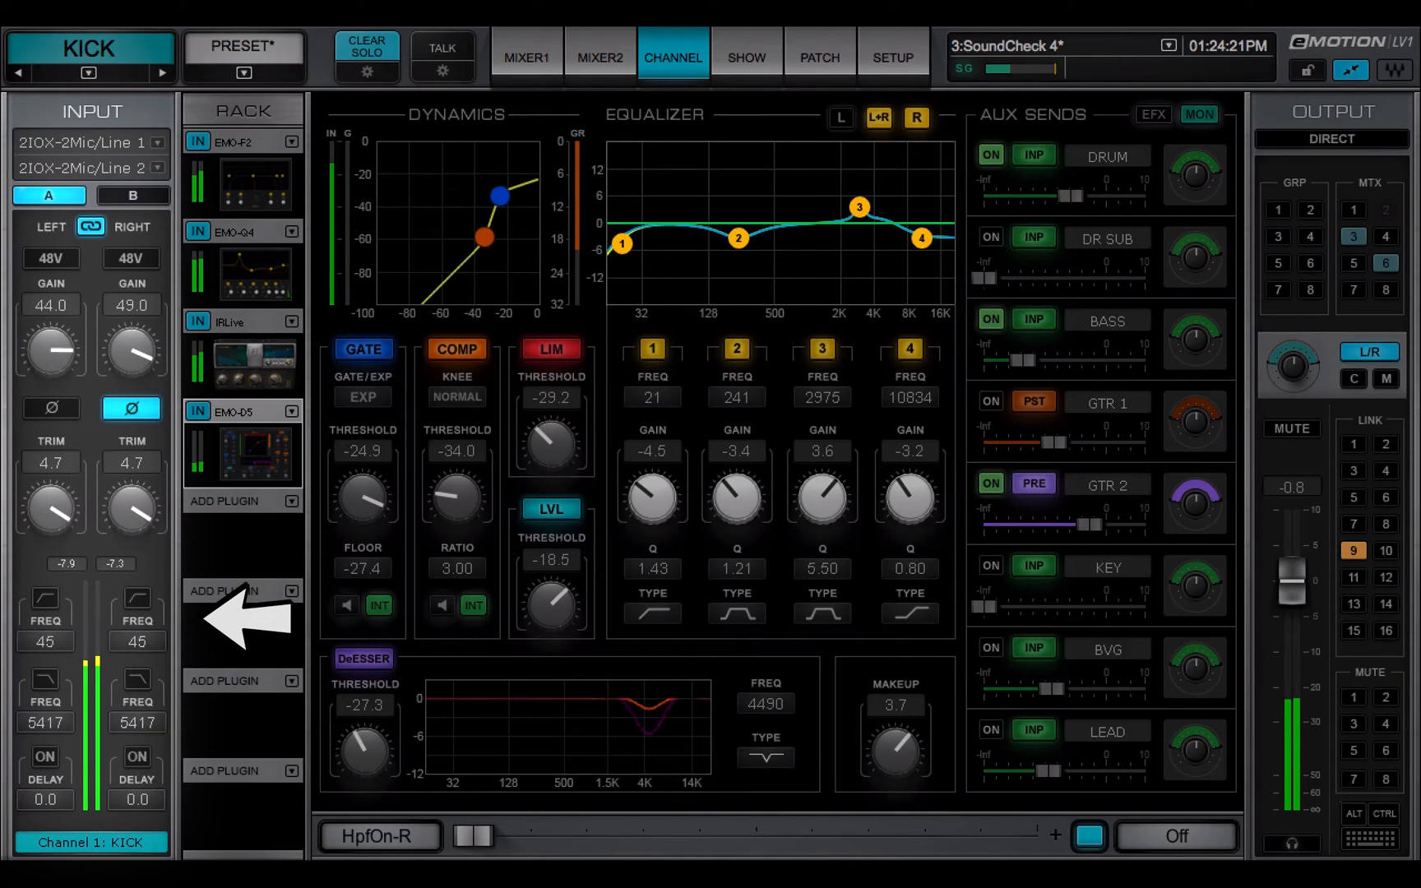
- Turn KICK's high-pass filter back on and display the effects sends
click(1176, 836)
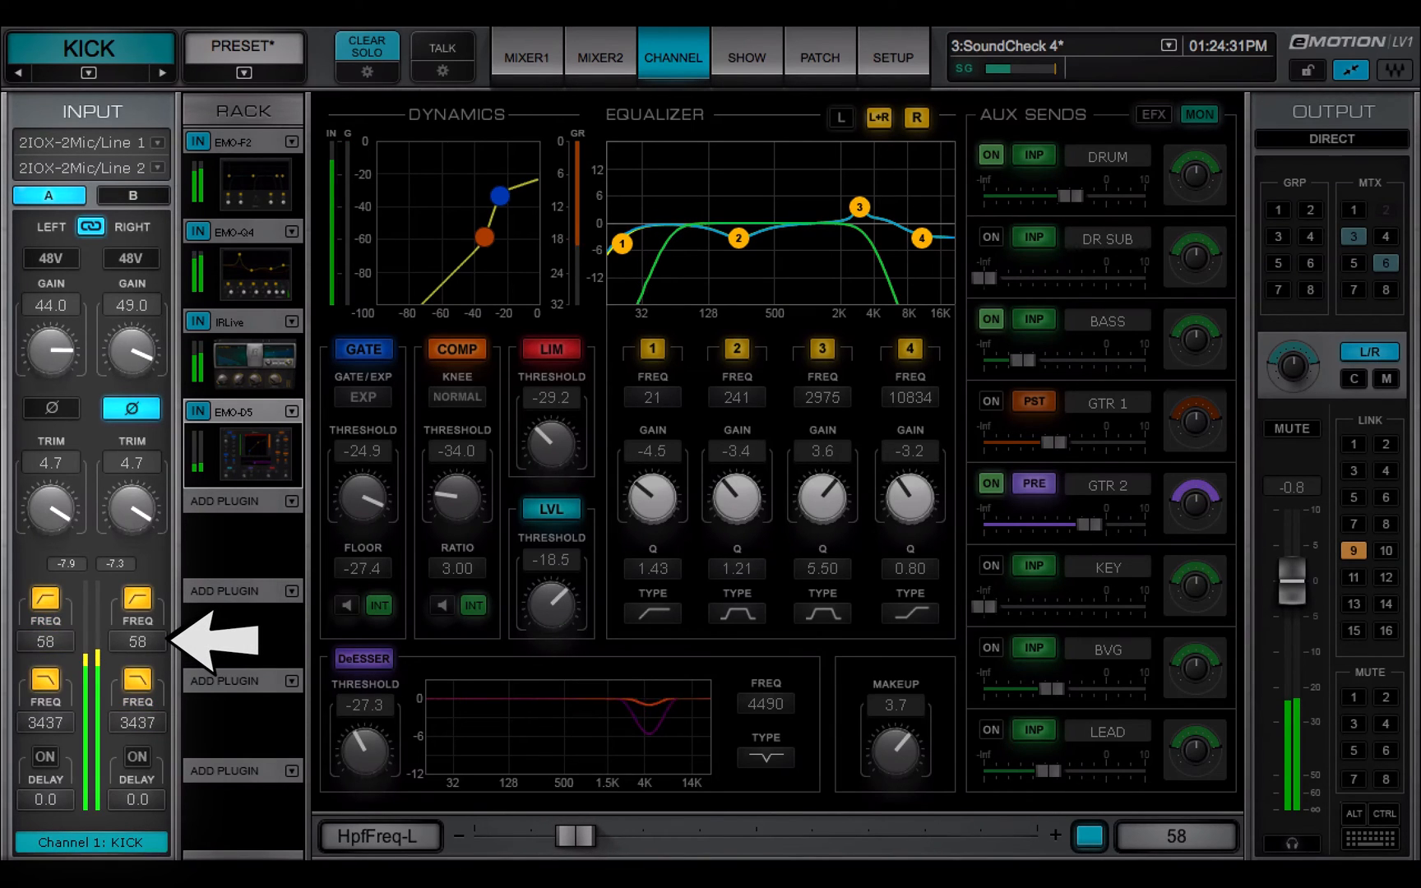
click(44, 633)
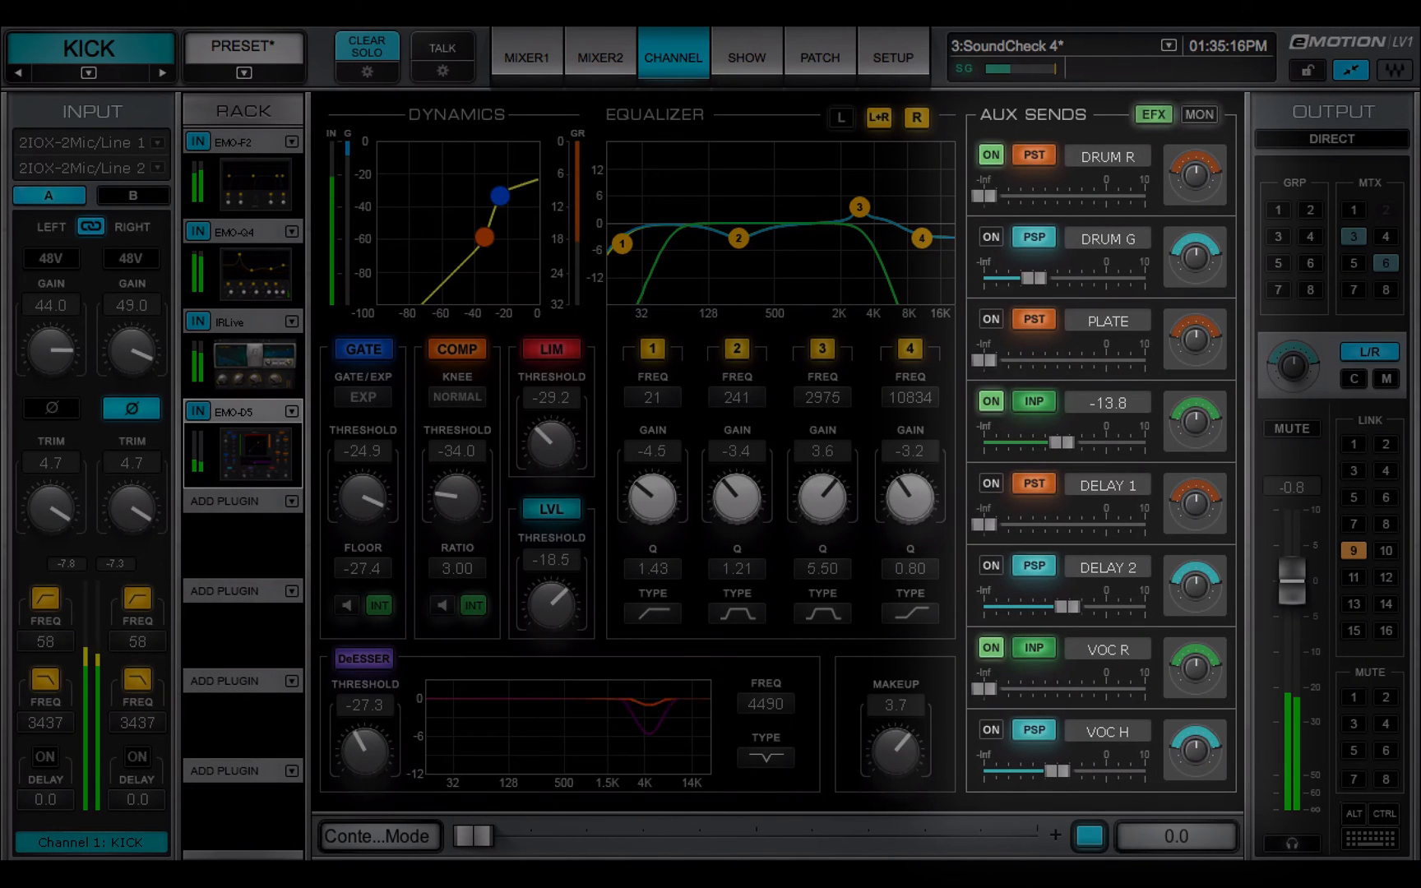
- Raise the post-fader HARM send level and adjust its pan to -0.8
drag(1033, 443, 1078, 443)
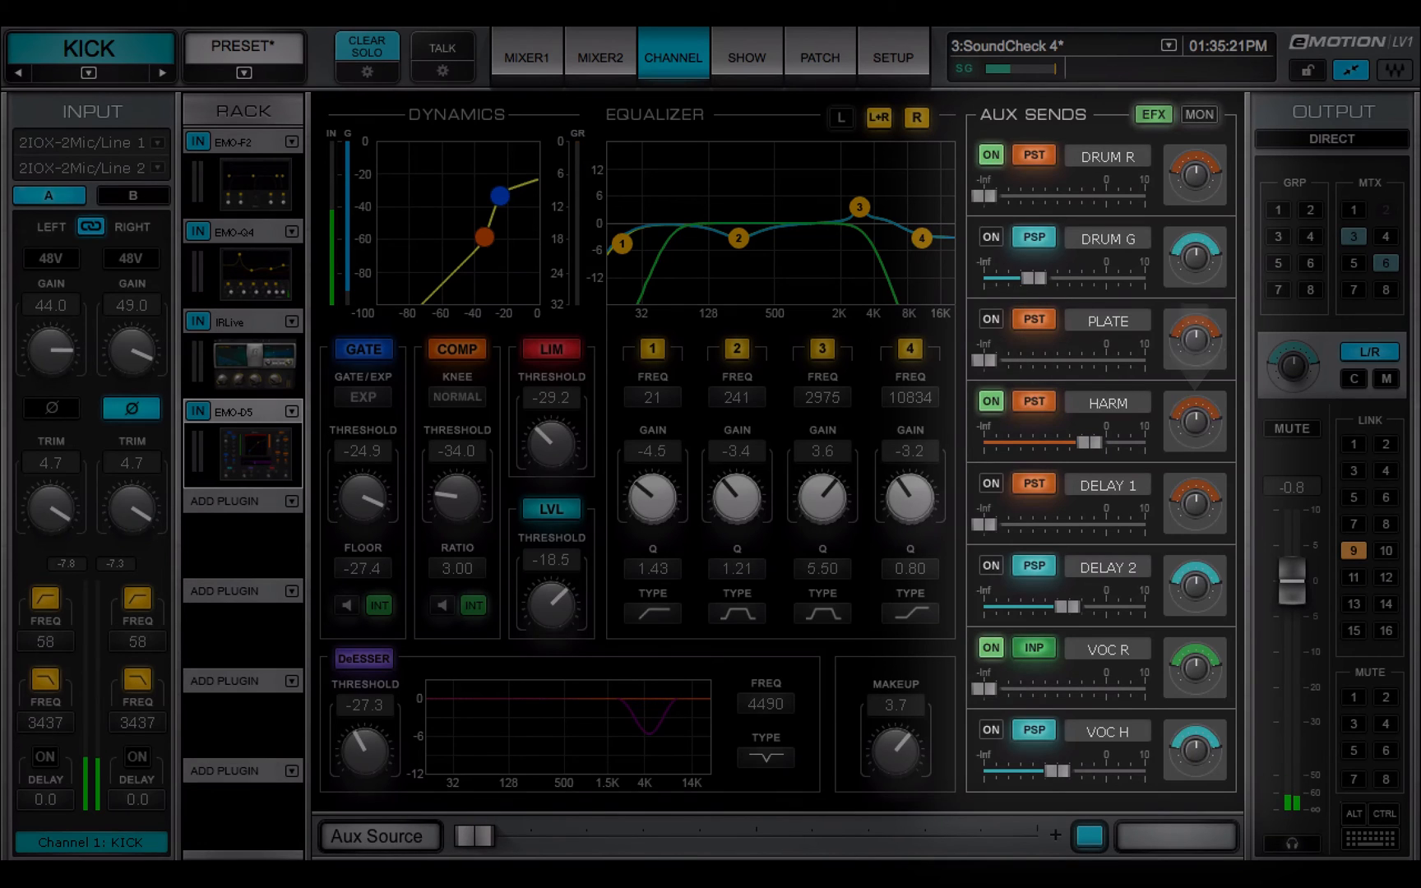
click(1194, 422)
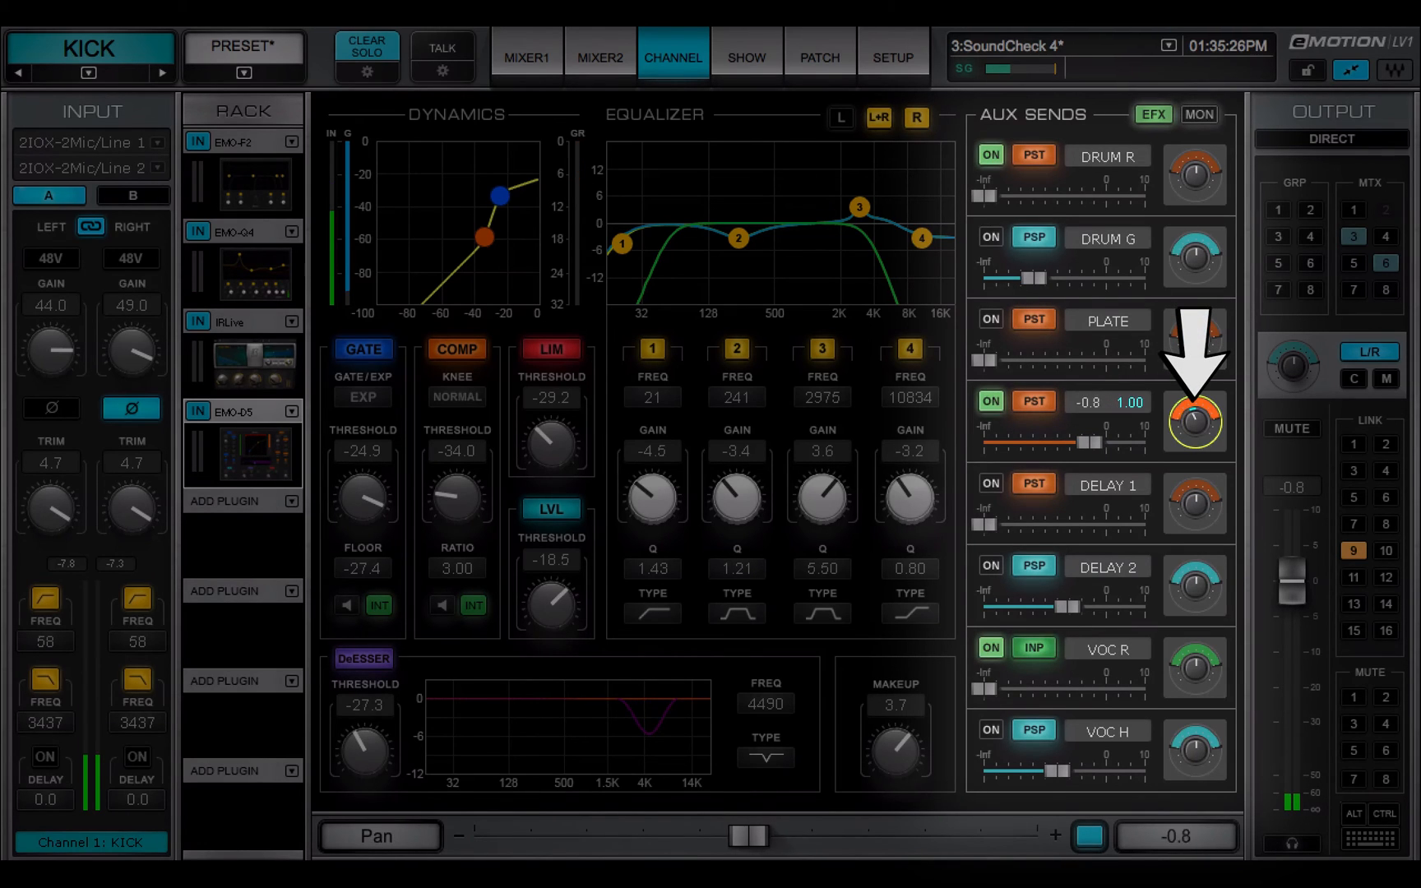